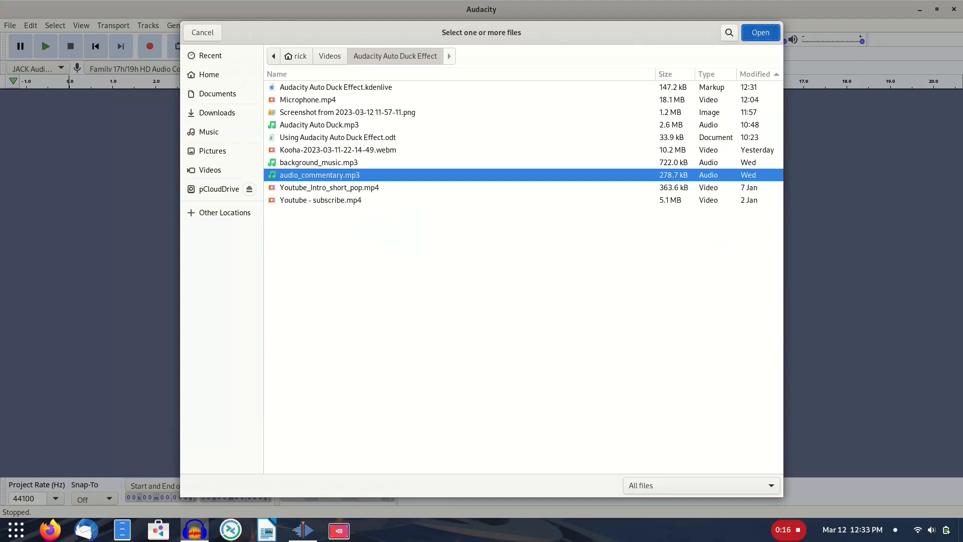
Step: Import audio_commentary.mp3 and background_music.mp3 as two tracks
left_click(759, 33)
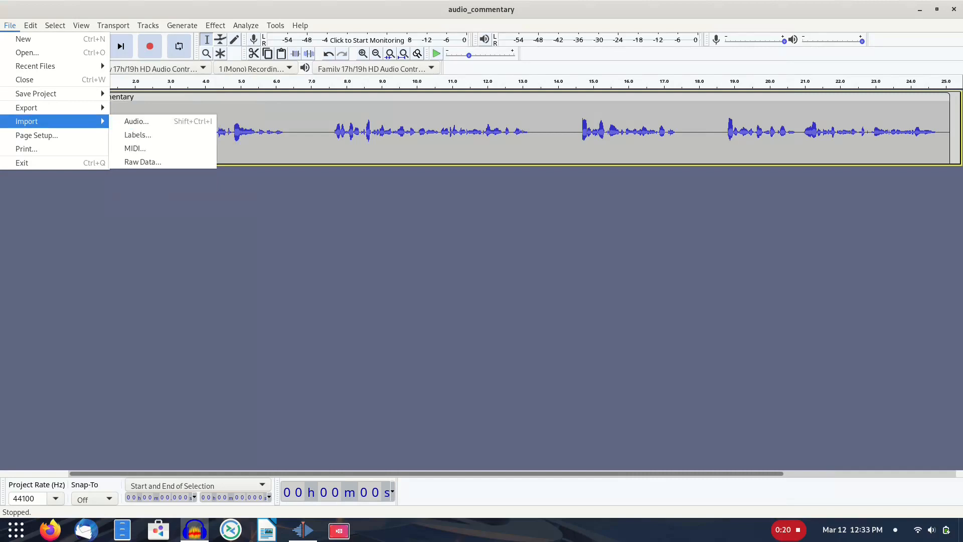
left_click(137, 120)
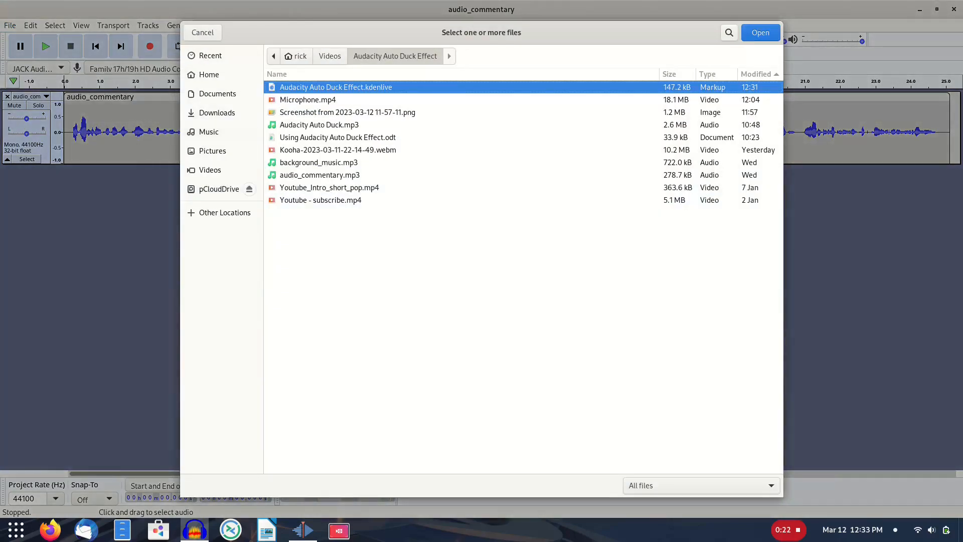
left_click(318, 162)
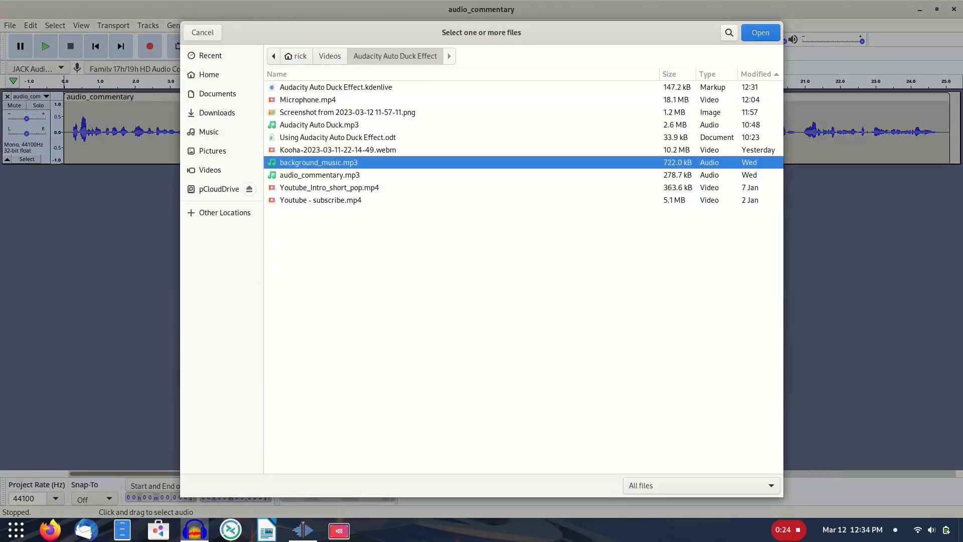
left_click(760, 33)
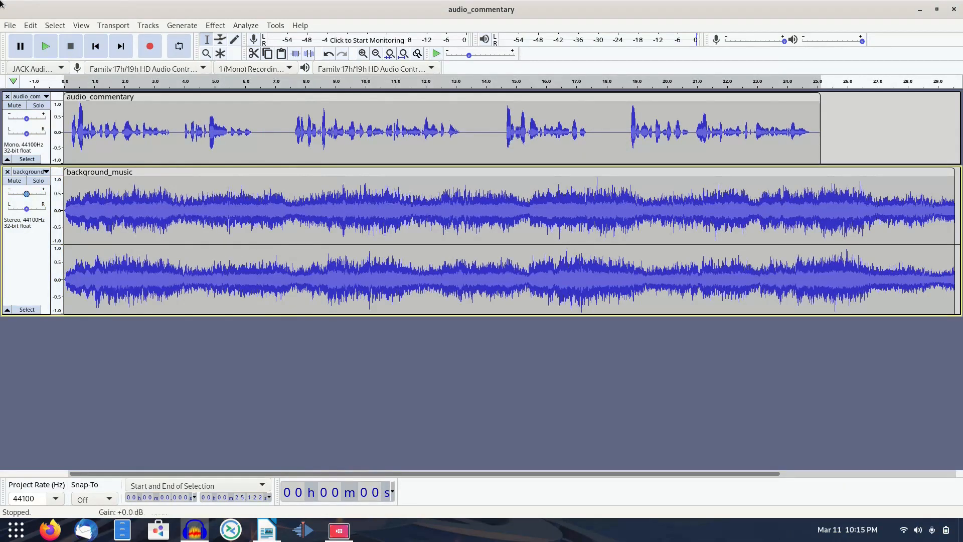
Step: Move the background_music track to the top via its track dropdown
left_click(29, 171)
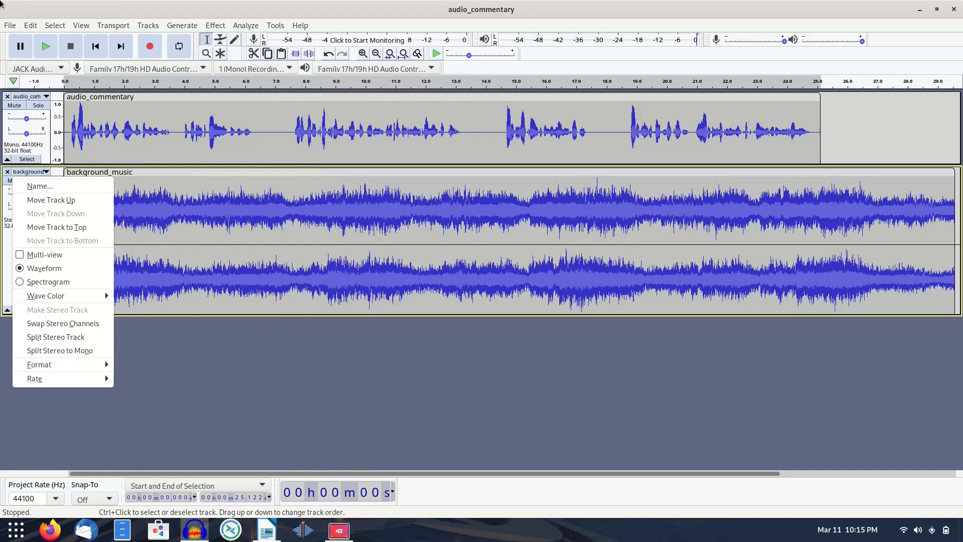
left_click(51, 200)
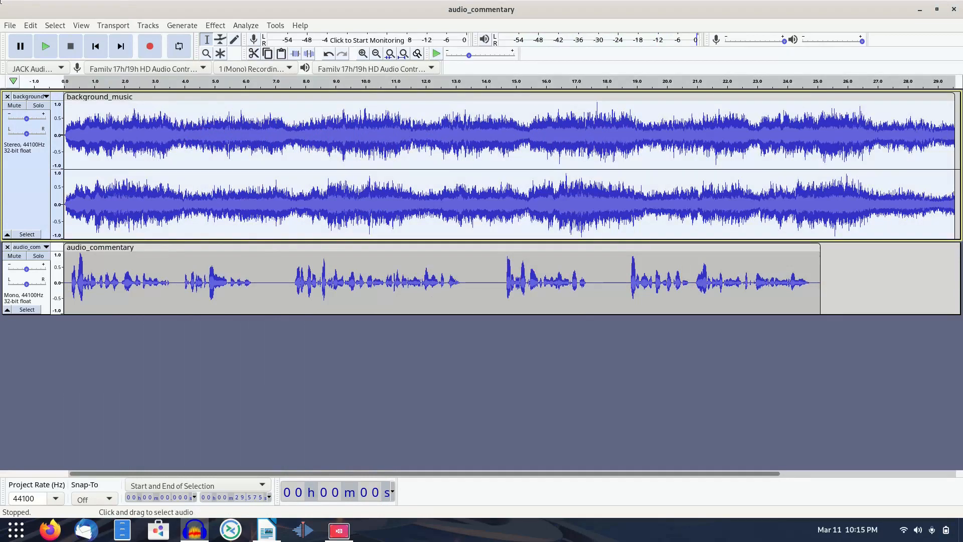
Step: Apply Auto Duck from the Effect menu to the background_music track
left_click(215, 25)
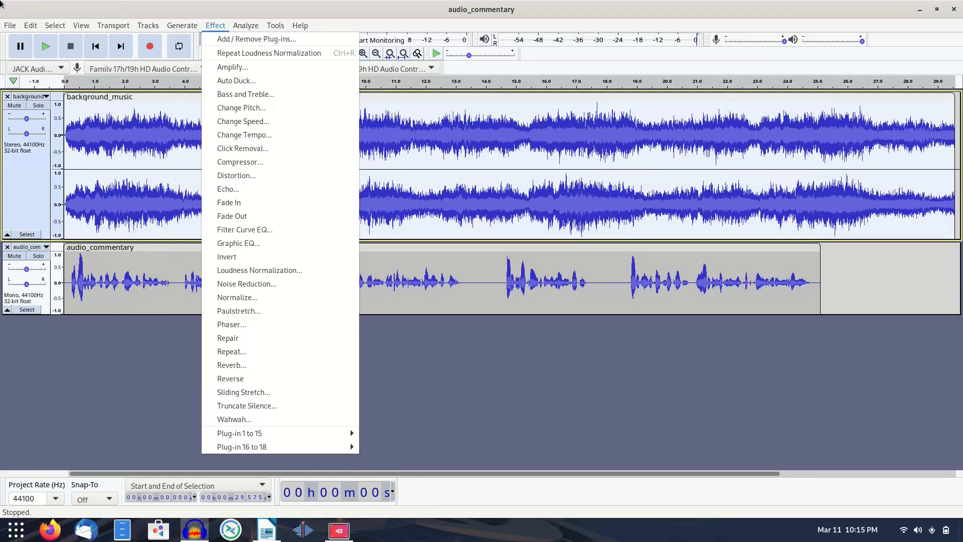
mouse_move(232, 67)
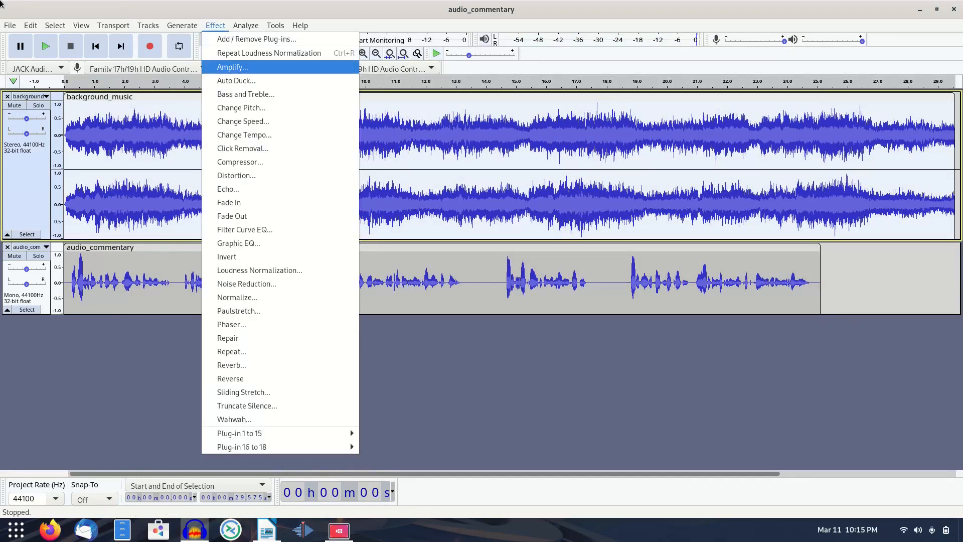
left_click(236, 80)
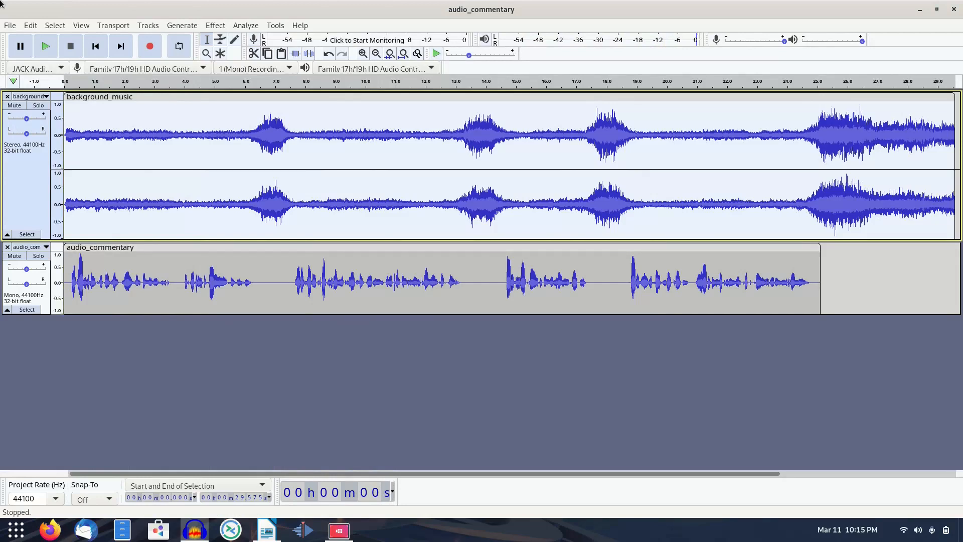
left_click(44, 46)
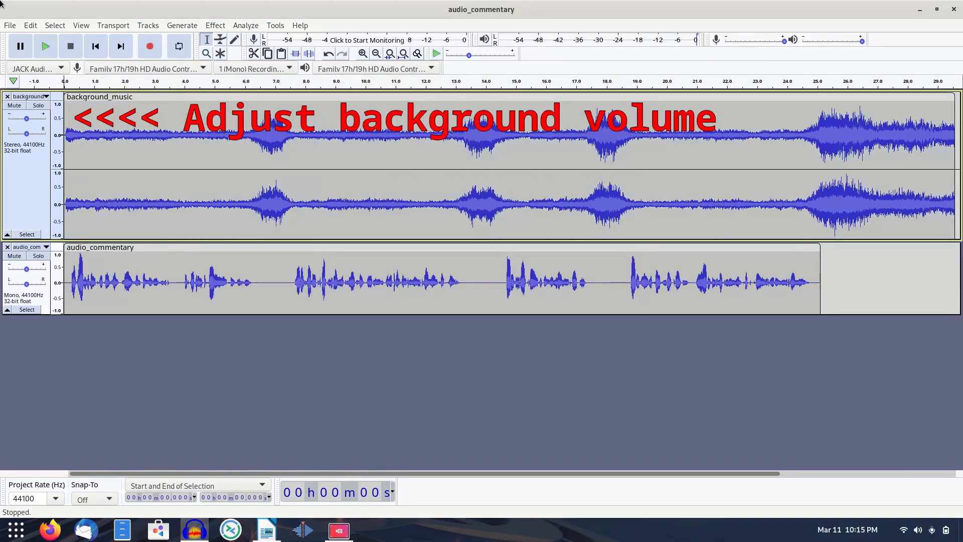
Step: Play the mix and lower background_music gain to about -8 dB, then stop
left_click(44, 47)
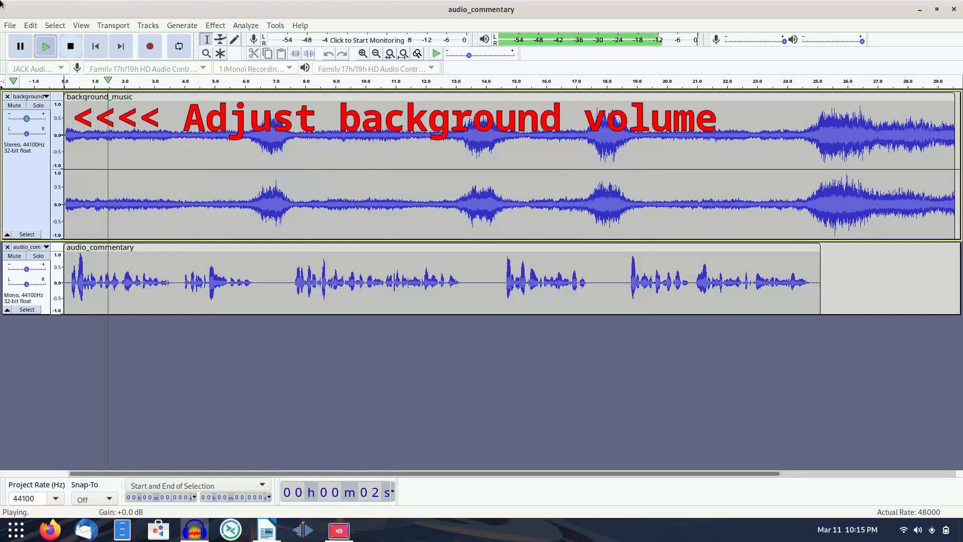
left_click_drag(27, 117, 21, 117)
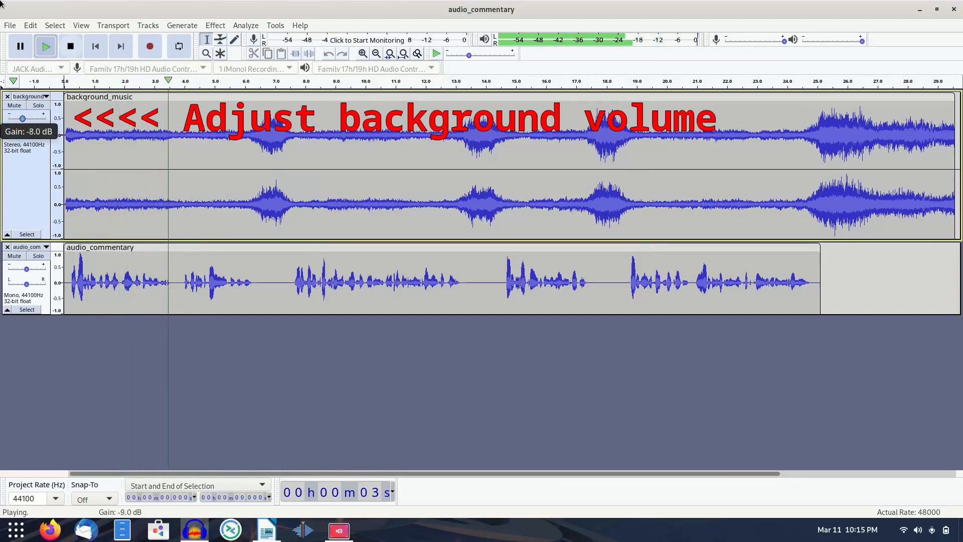
left_click_drag(22, 118, 18, 118)
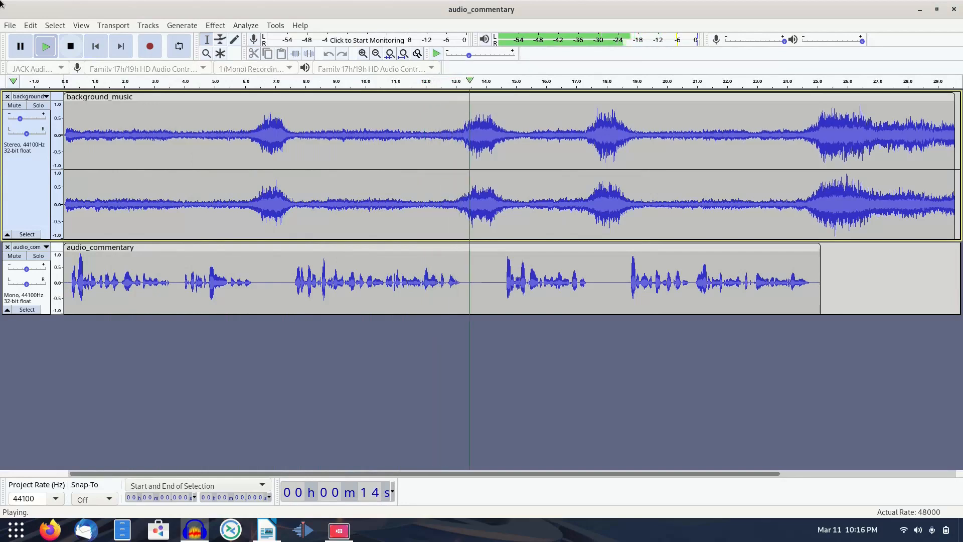
left_click(70, 46)
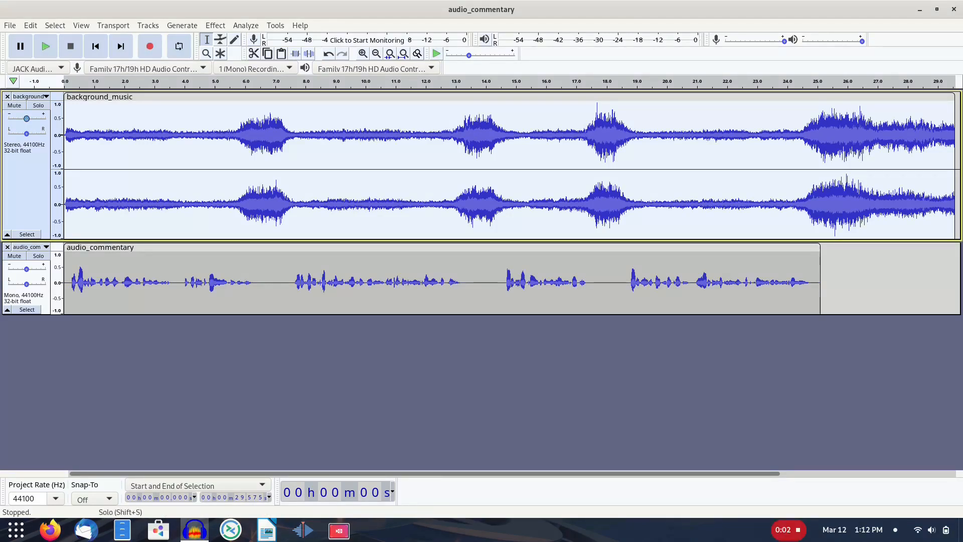
Step: Bring up the File menu's export options for the finished mix
left_click(10, 25)
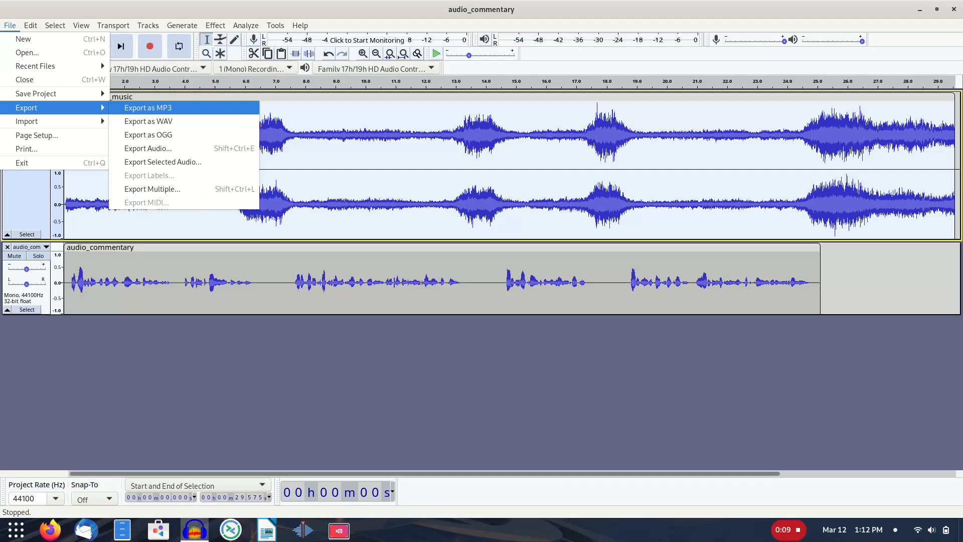
mouse_move(148, 121)
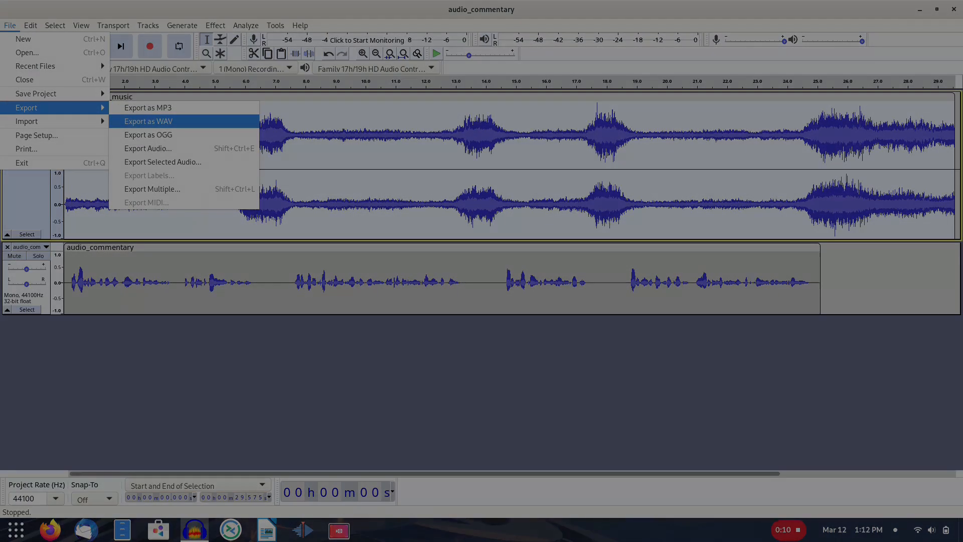